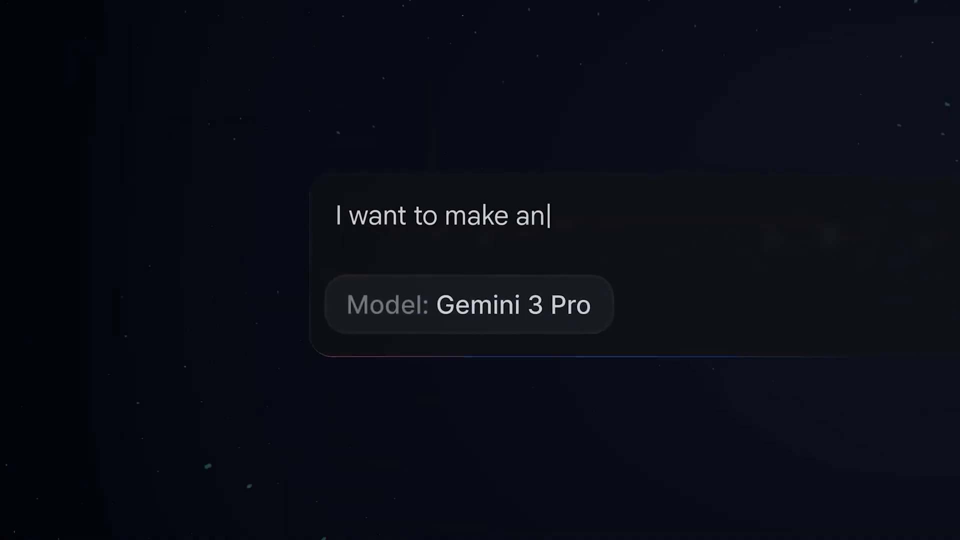
Search 'google ai studio' in Chrome and go to aistudio.google.com
text(app that analyzes vi)
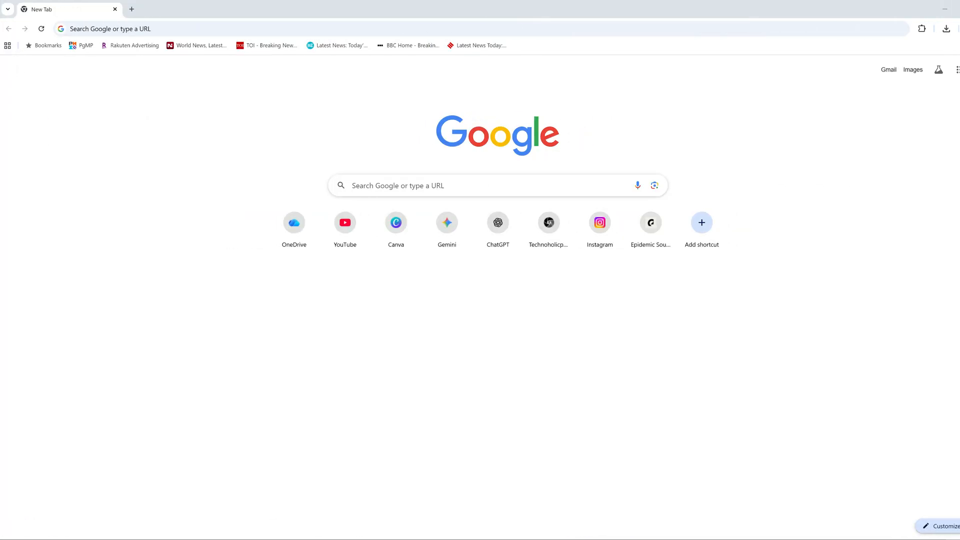
text(google.com)
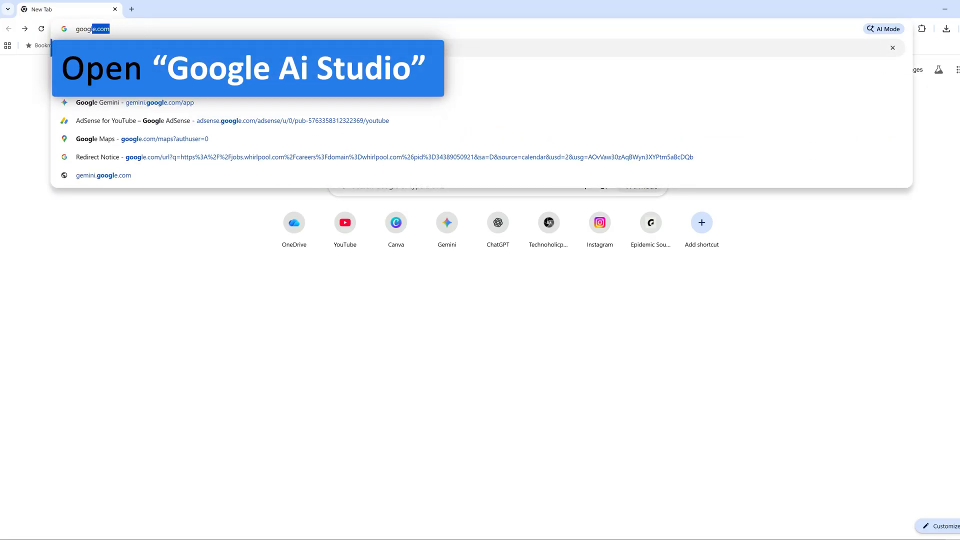
text(google ai studio)
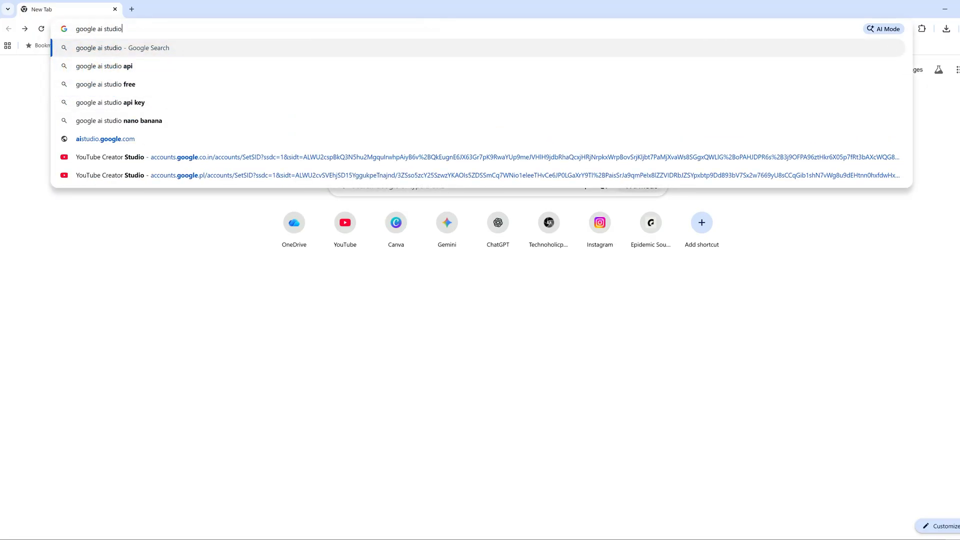
click(104, 138)
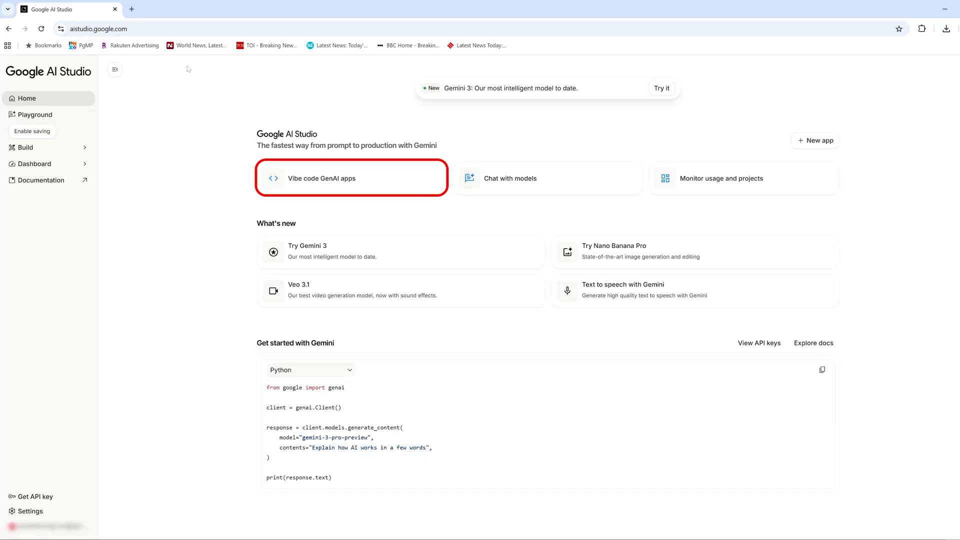
Start 'Vibe code GenAI apps' and dismiss the Advanced settings panel
click(321, 178)
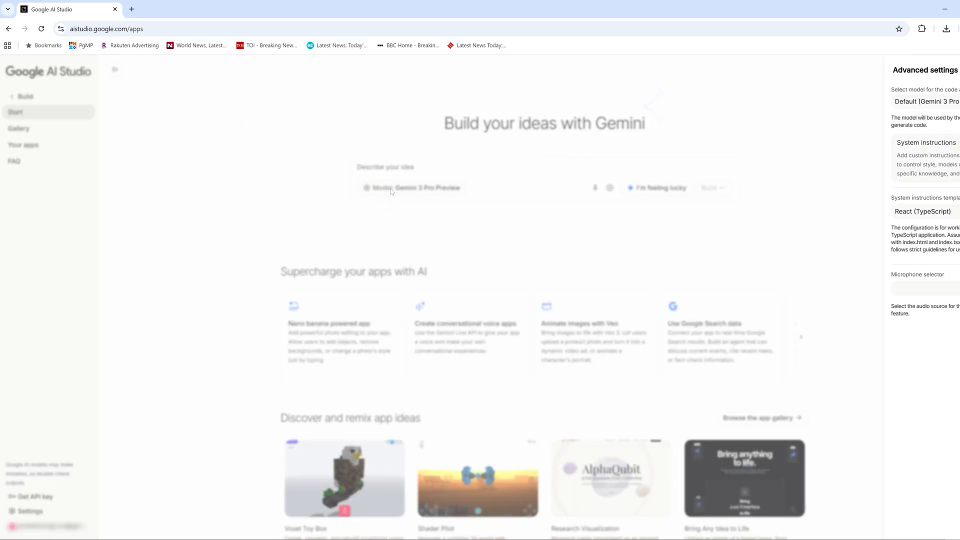
click(892, 101)
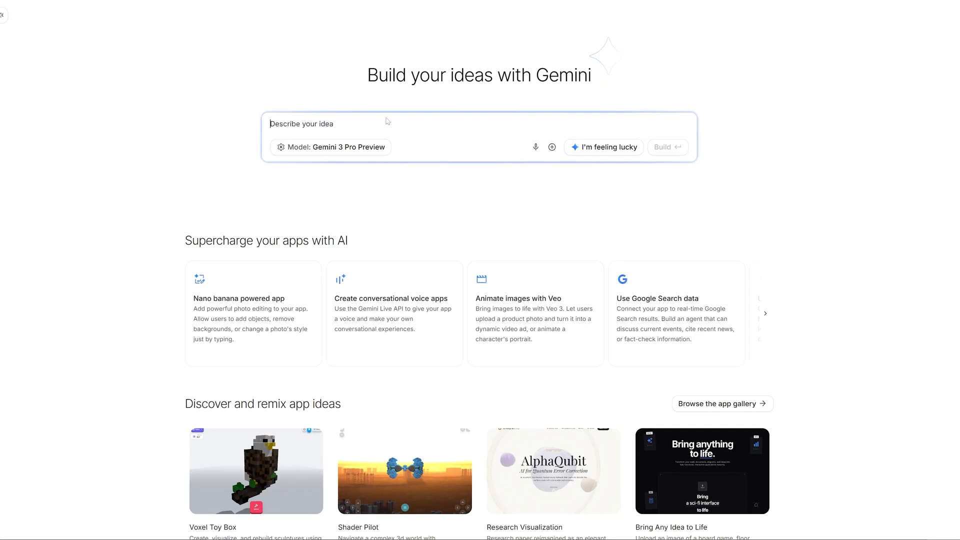
Dictate a monthly expense calculator idea with earnings, debits, and Entertainment/Investment category limits
scroll(down, 3)
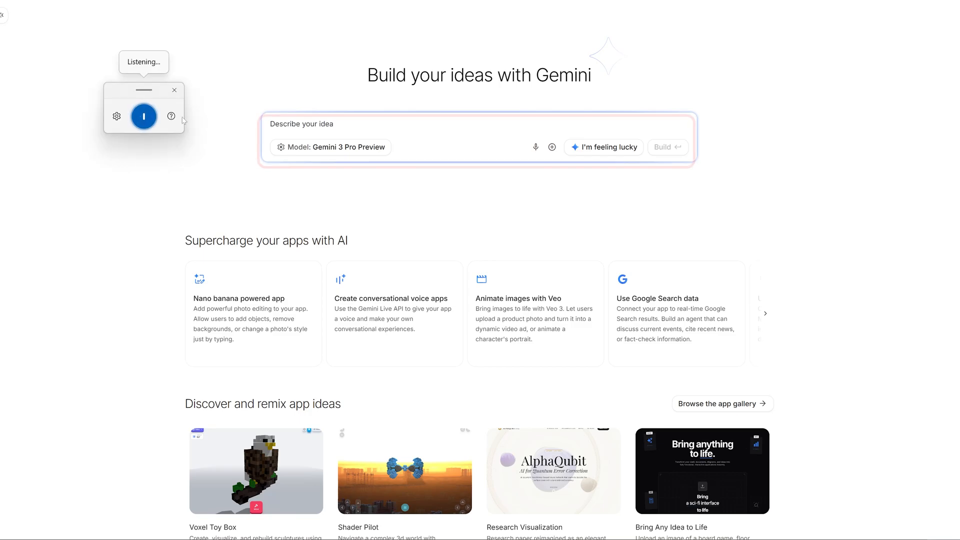
text(I want to create a monthly expense calculator that not only Help me to)
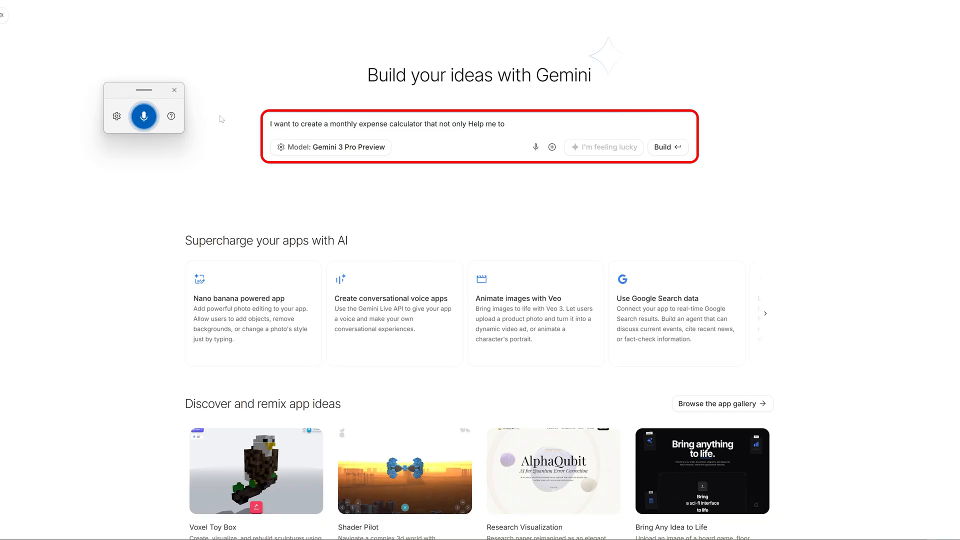
text(My earning as well as debits. But also create)
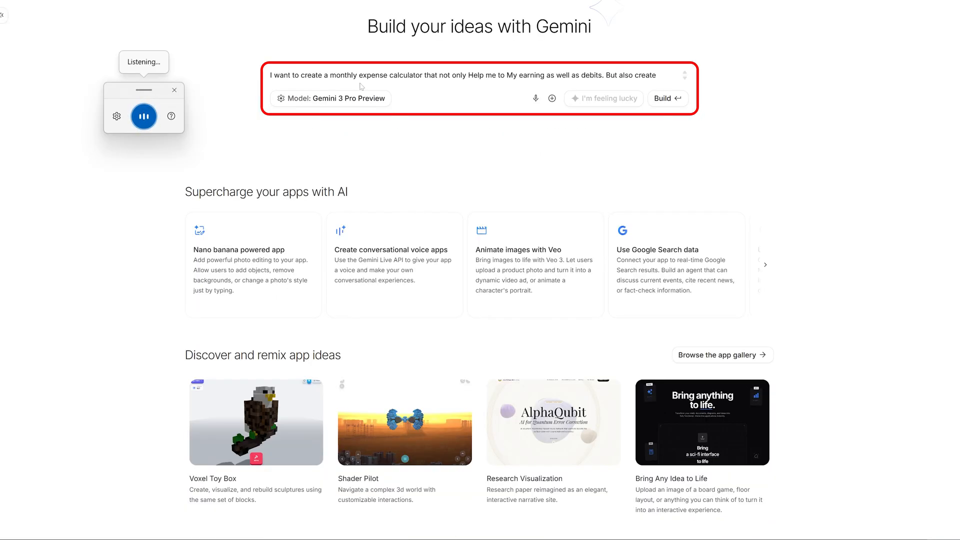
text(category Where I can define)
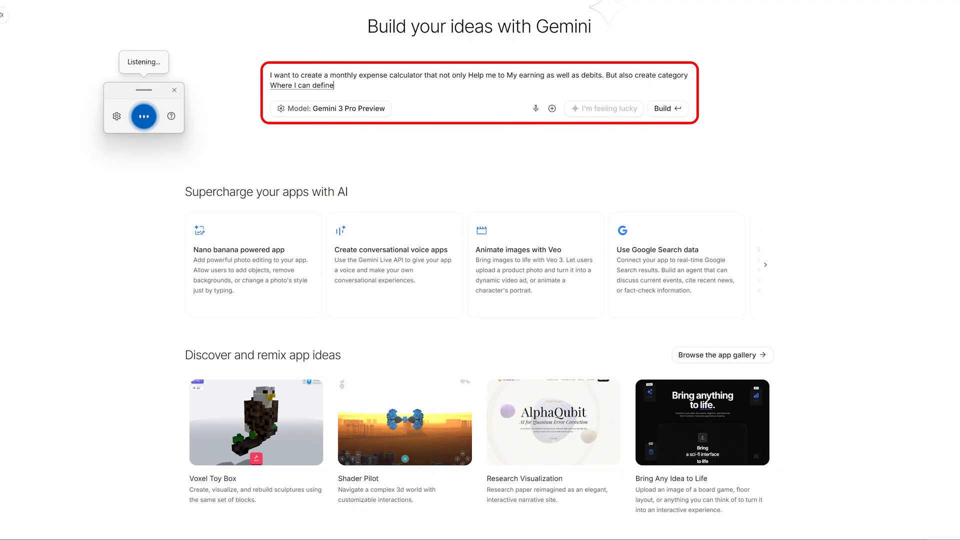
text(how much I would like to)
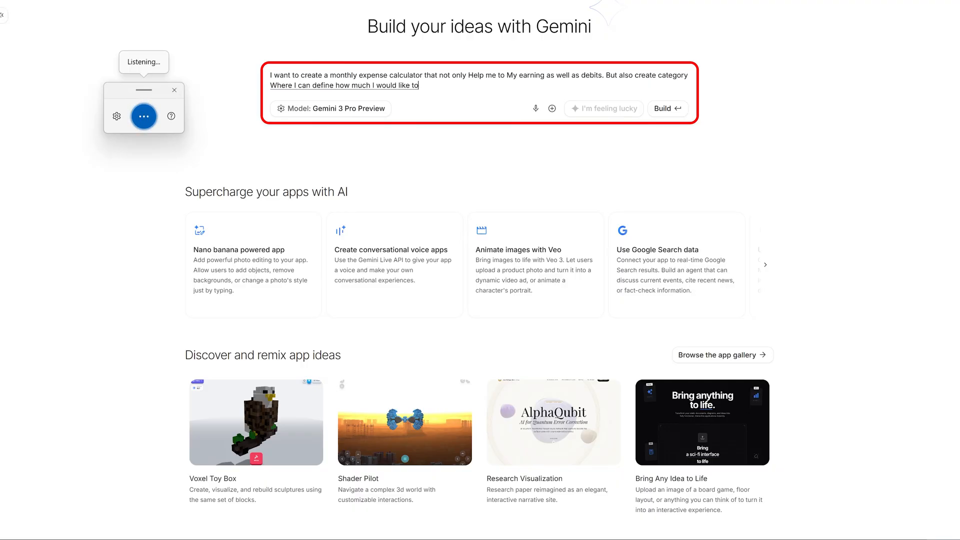
text(spend in which category? For example)
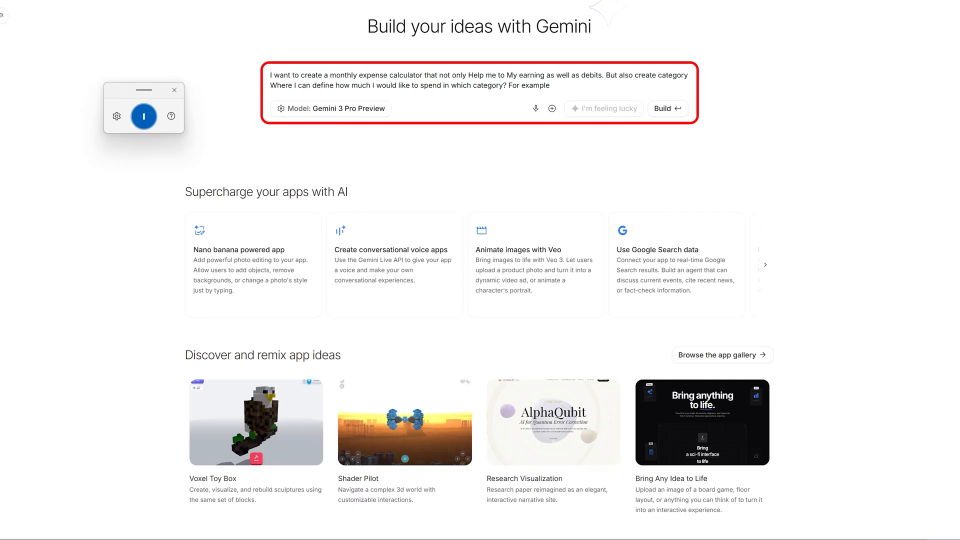
text(Entertainment investment Repayment and more.)
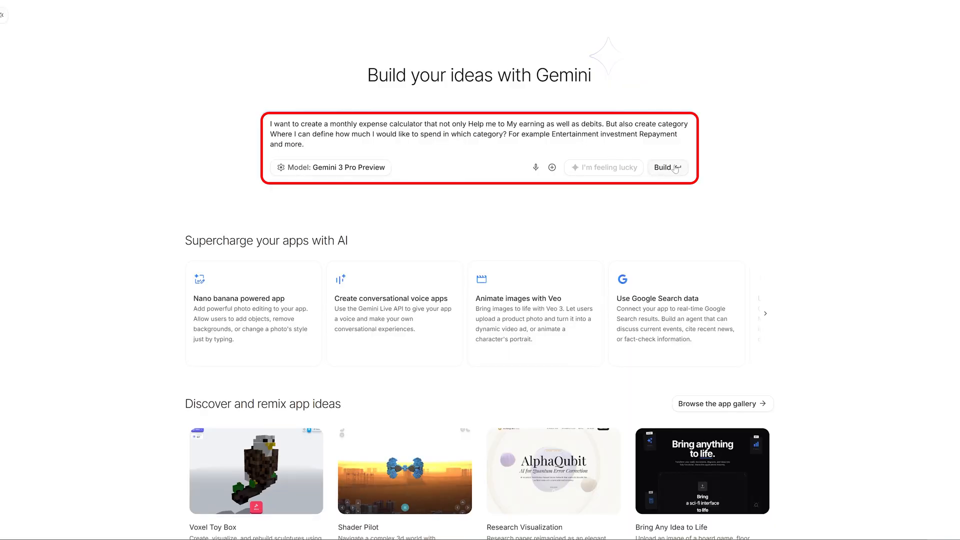
click(667, 167)
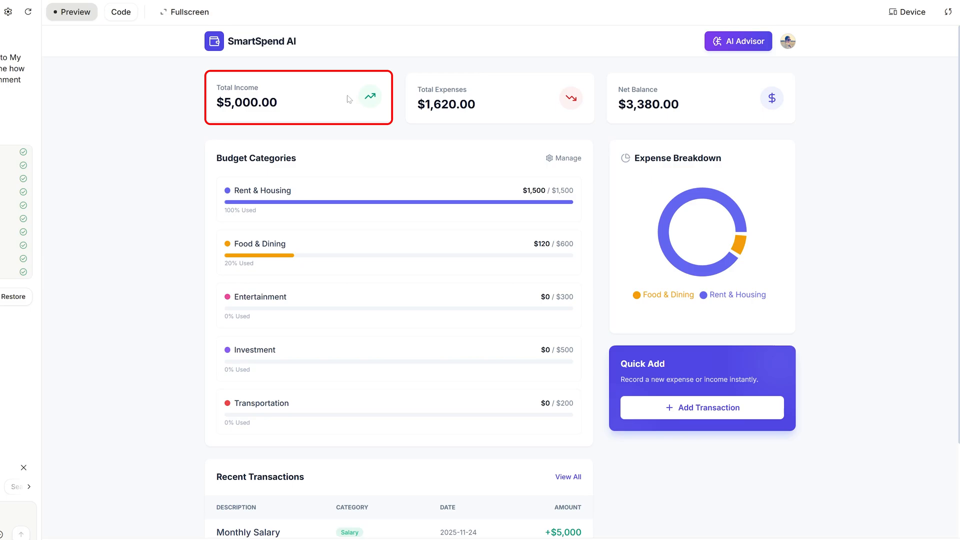
click(700, 95)
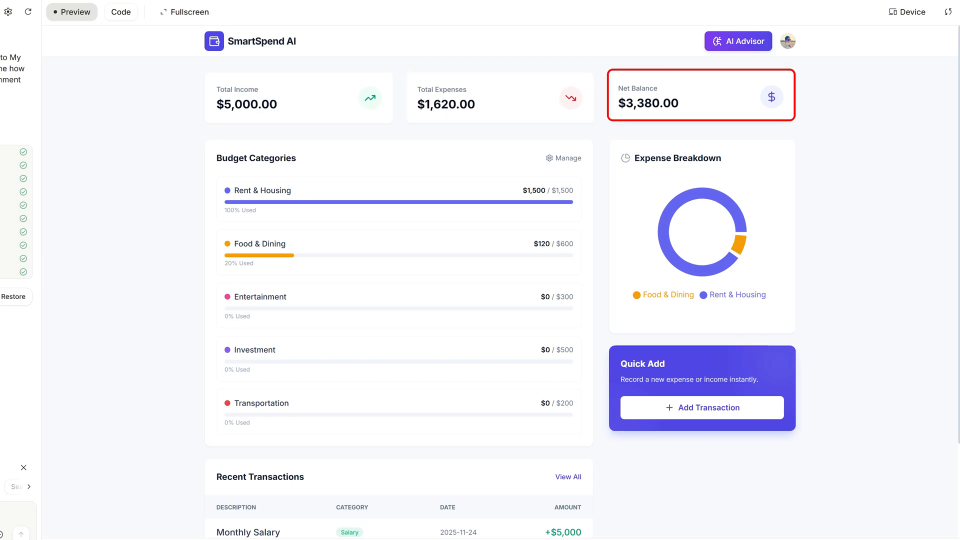
scroll(down, 3)
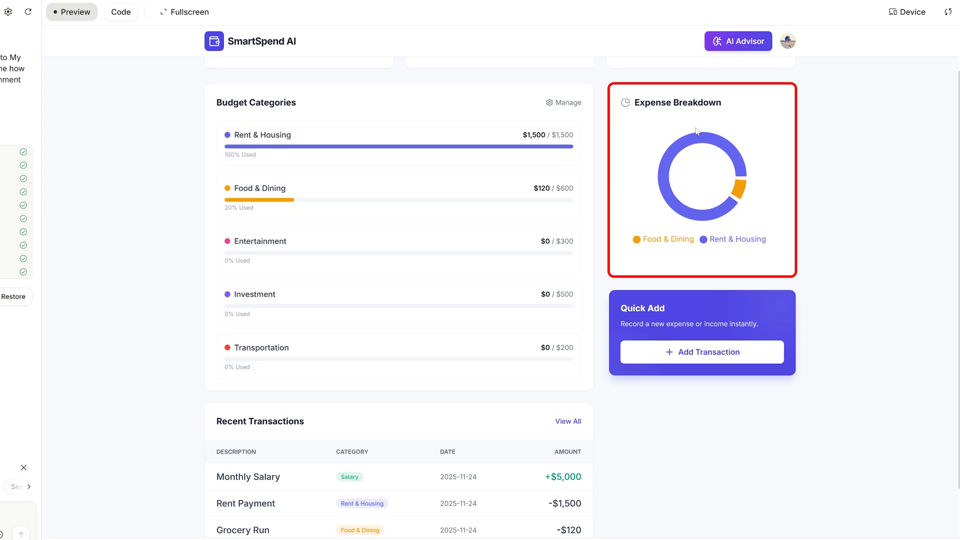
scroll(down, 3)
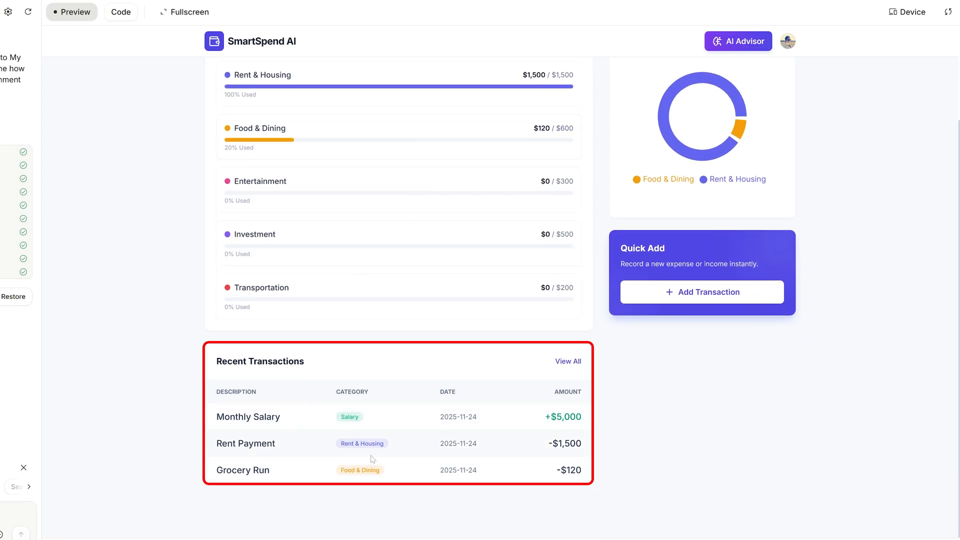
Add a $50 Transportation transaction described as 'Metro Recharge'
click(701, 291)
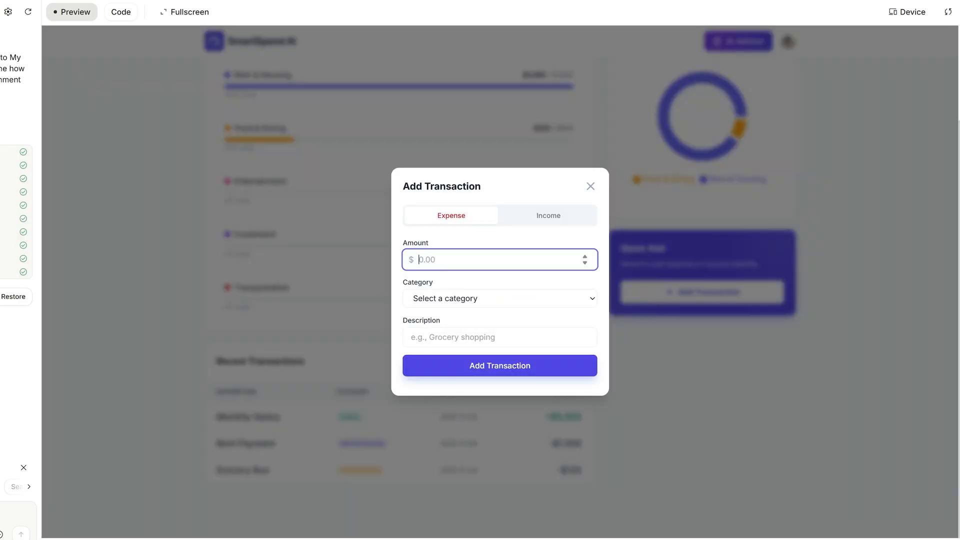
mouse_move(499, 275)
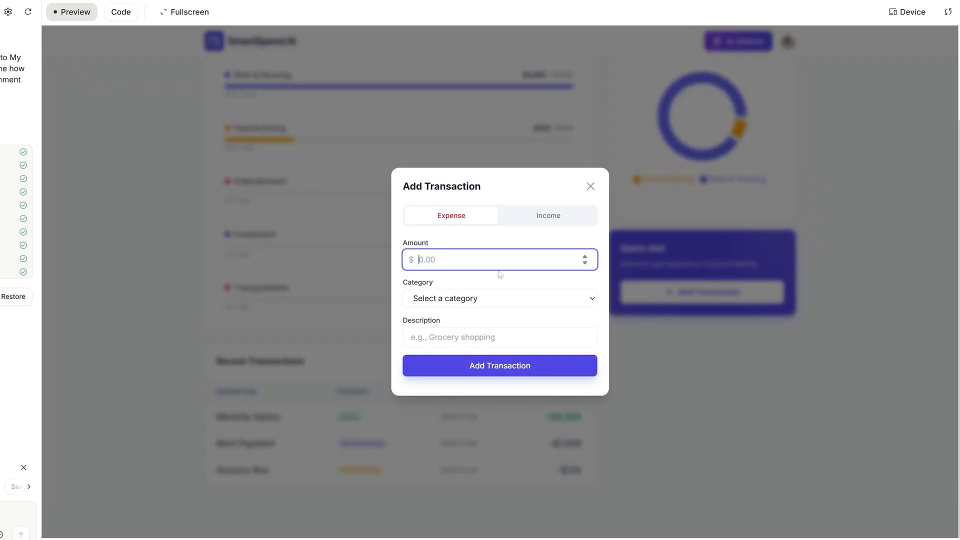
click(499, 298)
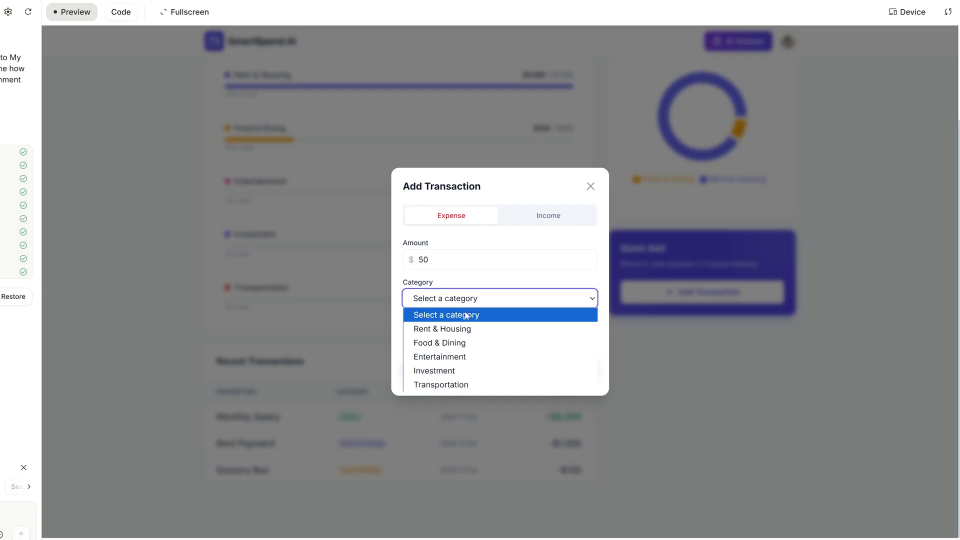
click(440, 385)
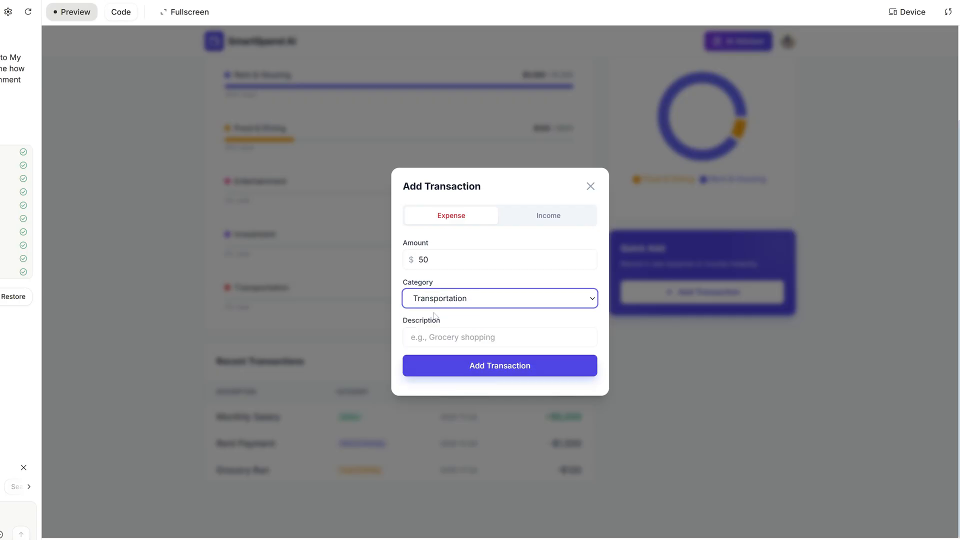
click(499, 337)
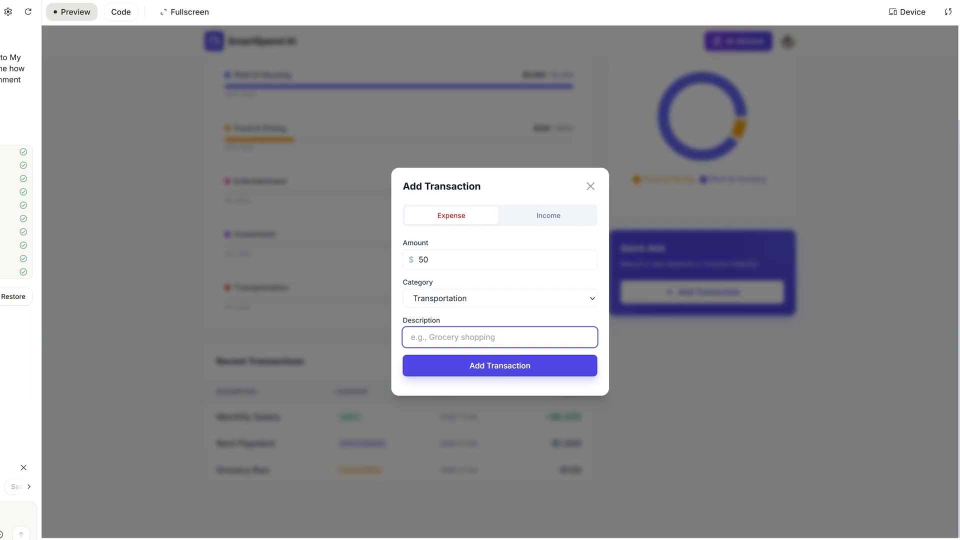
text(Re)
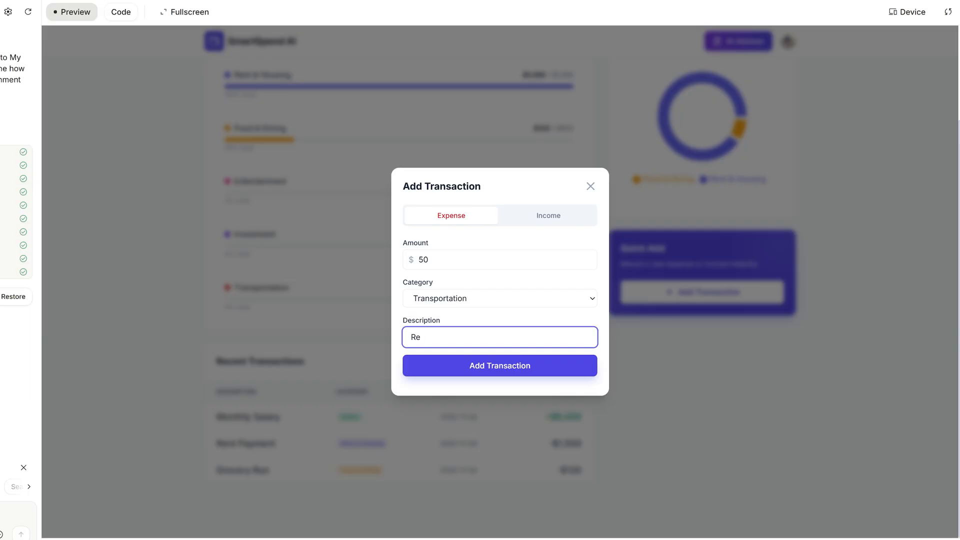
text(Me)
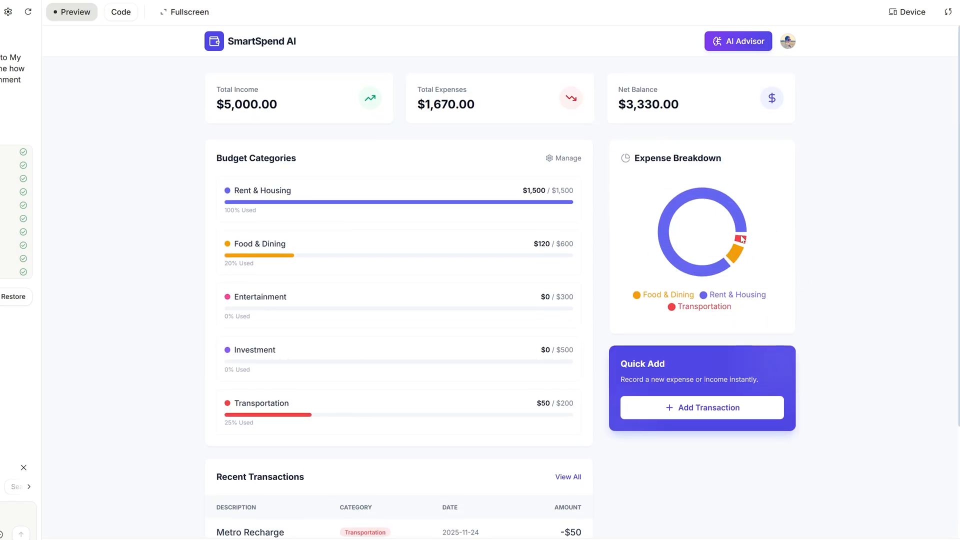
Run the AI Advisor and scroll to its insights on Rent & Housing budget
click(738, 41)
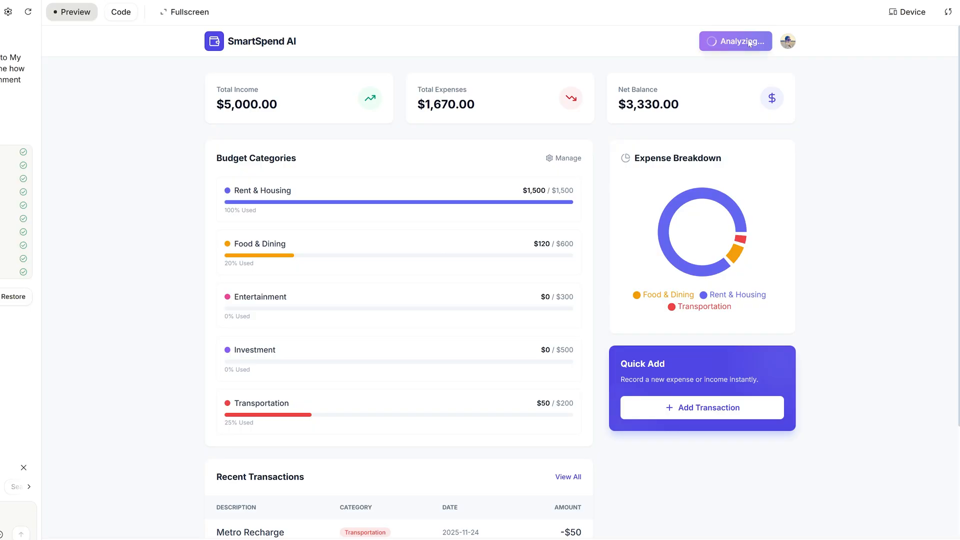
click(736, 41)
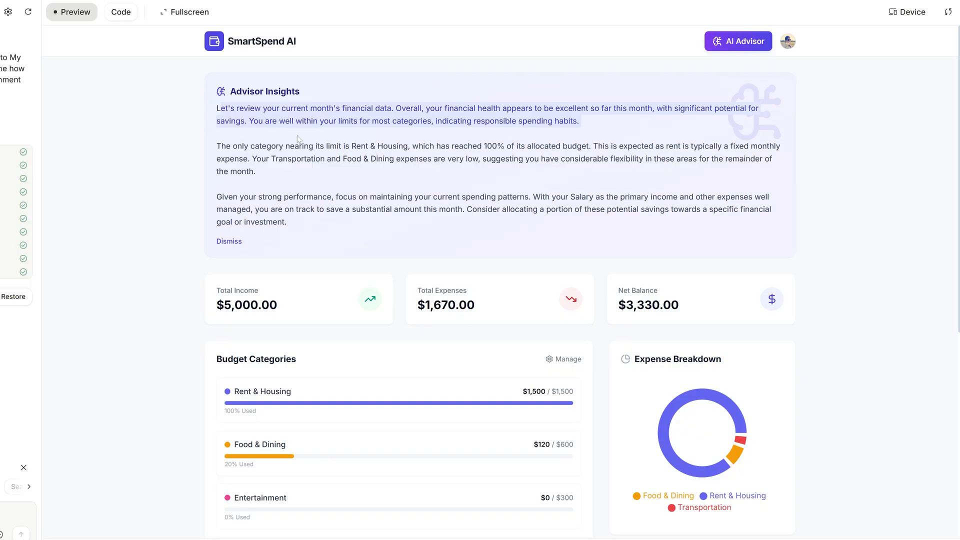
scroll(down, 3)
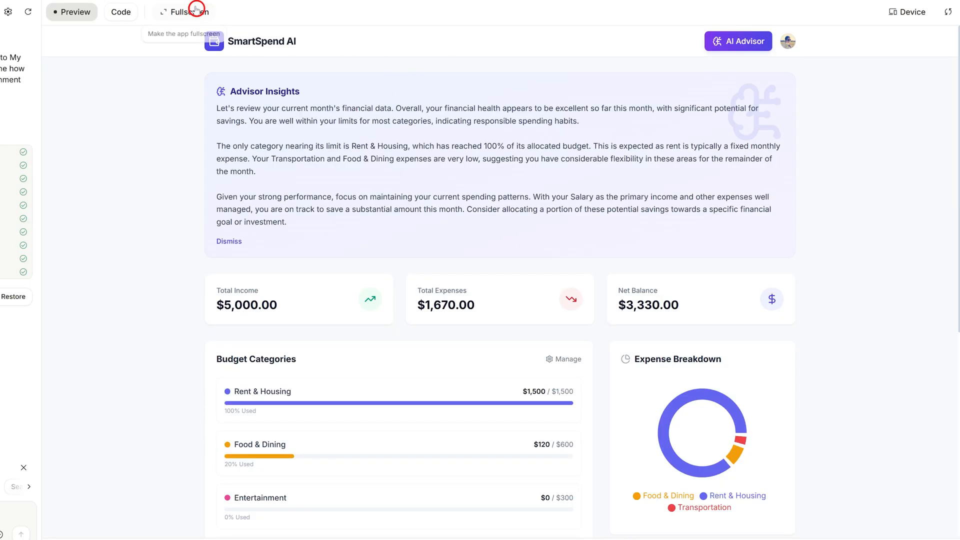
View SmartSpend AI fullscreen and scroll through its dashboard and advisor insights
click(181, 12)
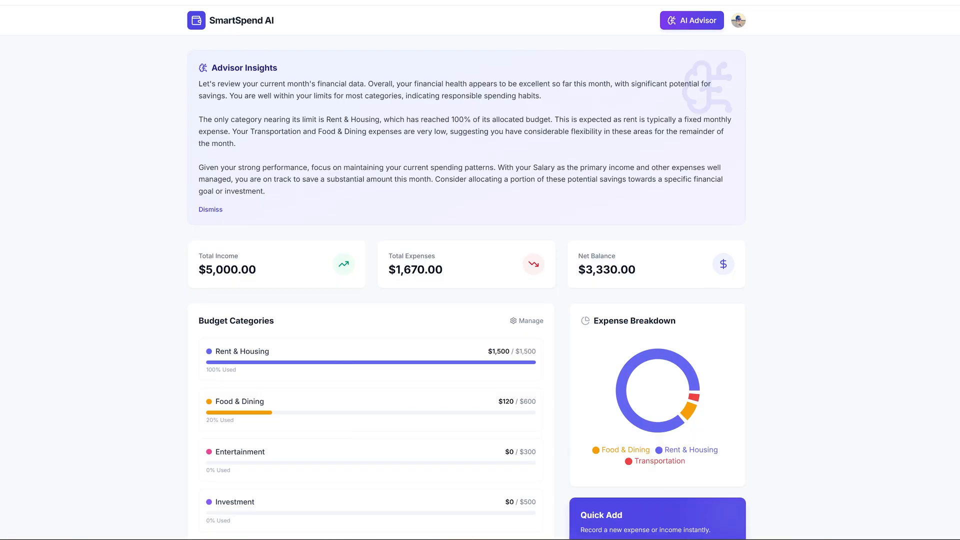
mouse_move(739, 85)
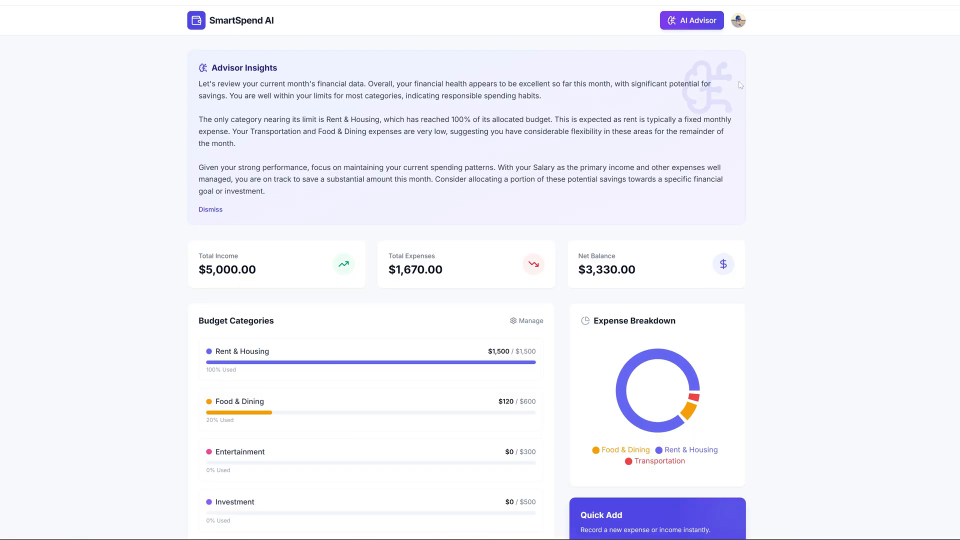
mouse_move(761, 16)
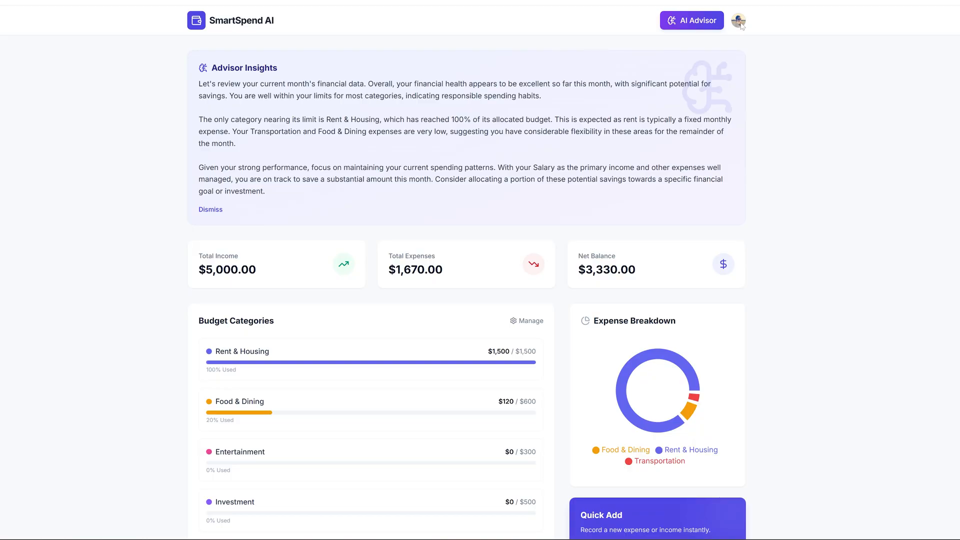
scroll(down, 3)
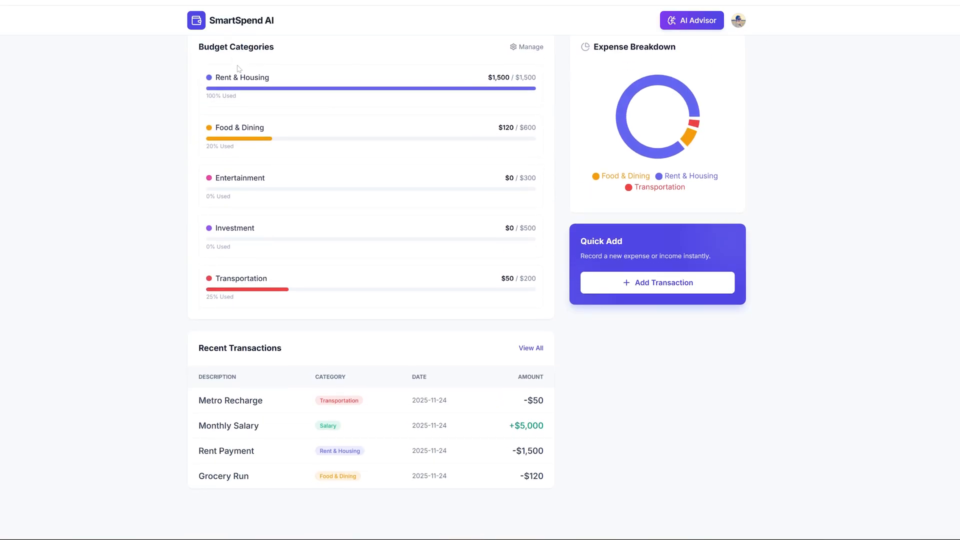
click(691, 20)
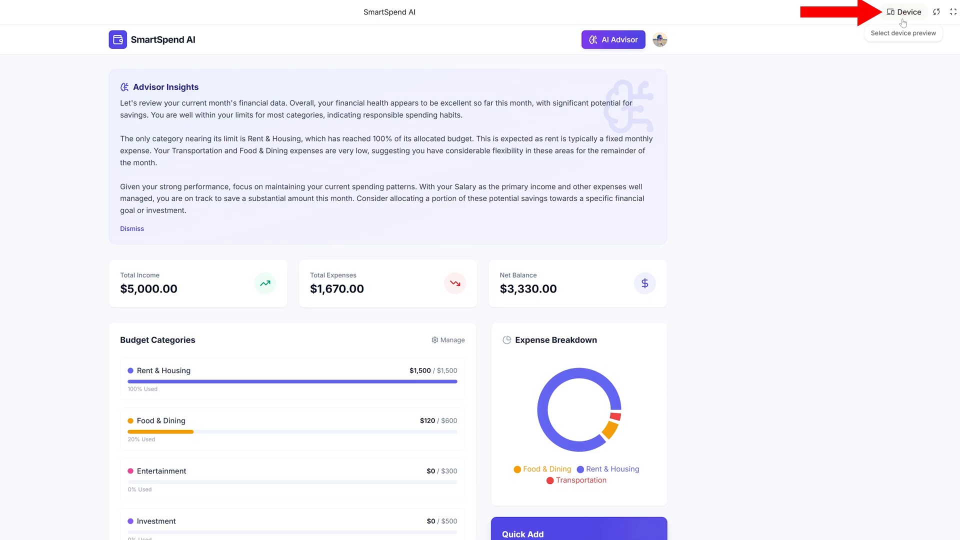
Switch the SmartSpend AI preview to Mobile size, then to Tablet size
click(905, 12)
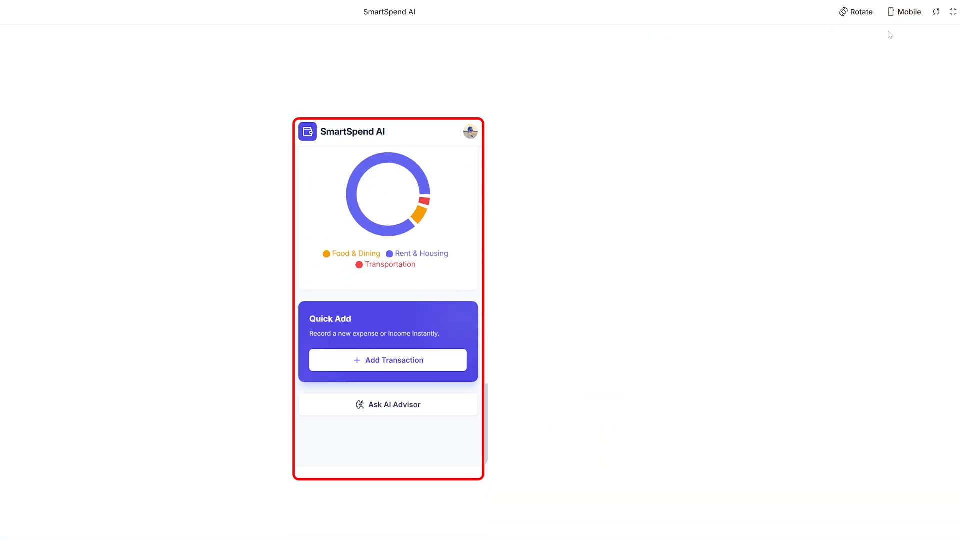
click(908, 11)
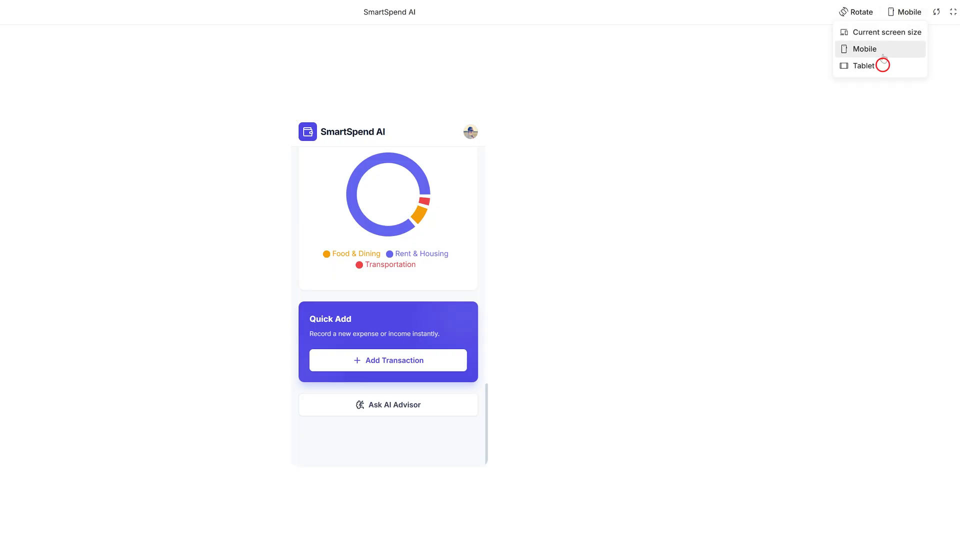
click(864, 65)
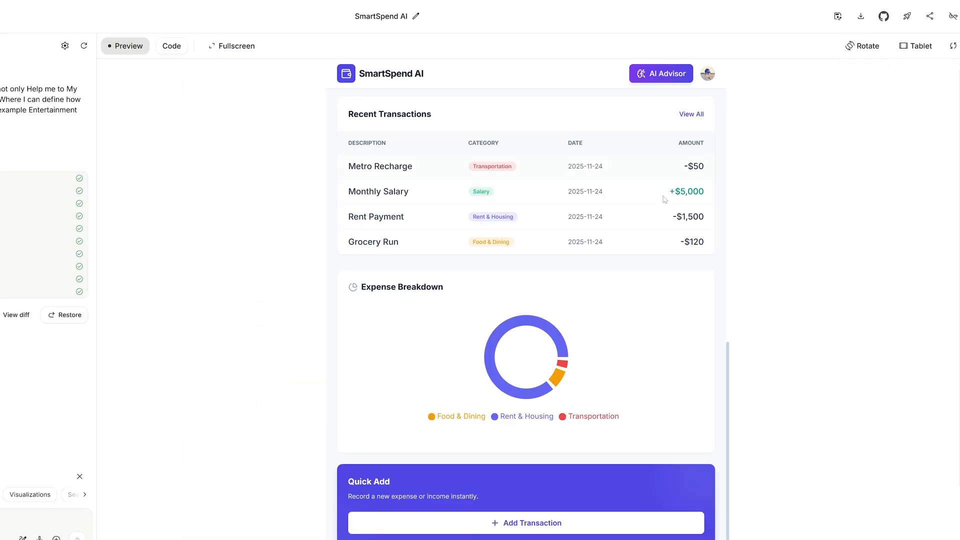
Toggle the tablet preview fullscreen and scroll through the reset three-transaction view
click(232, 45)
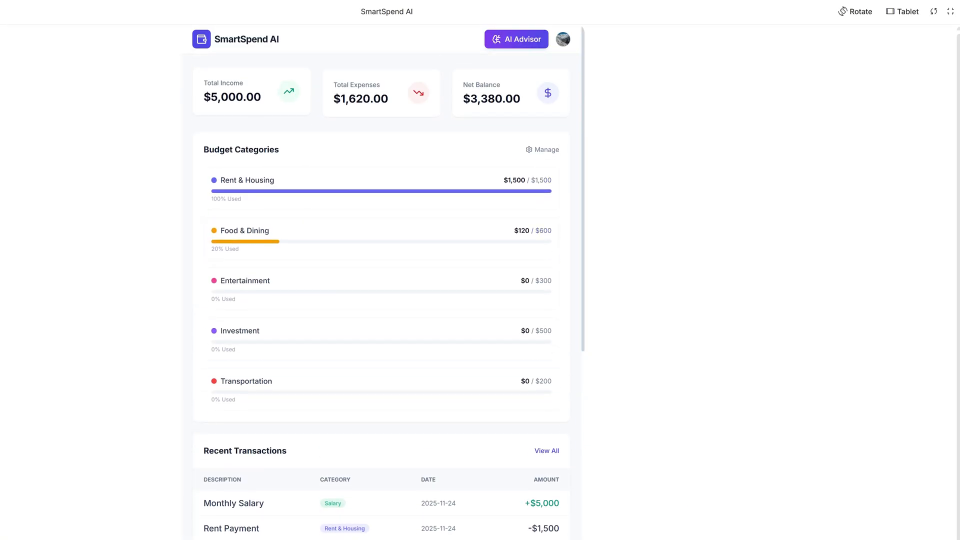
scroll(down, 3)
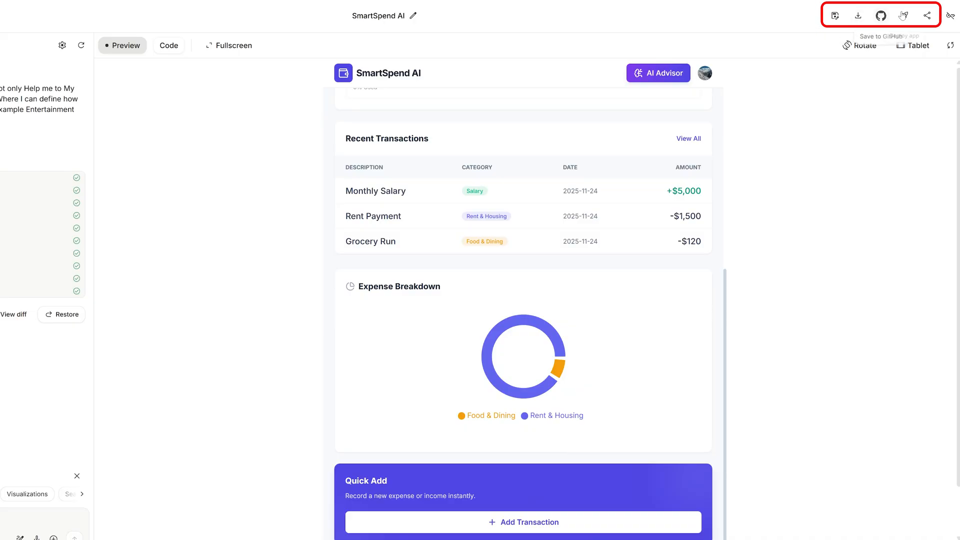
mouse_move(904, 16)
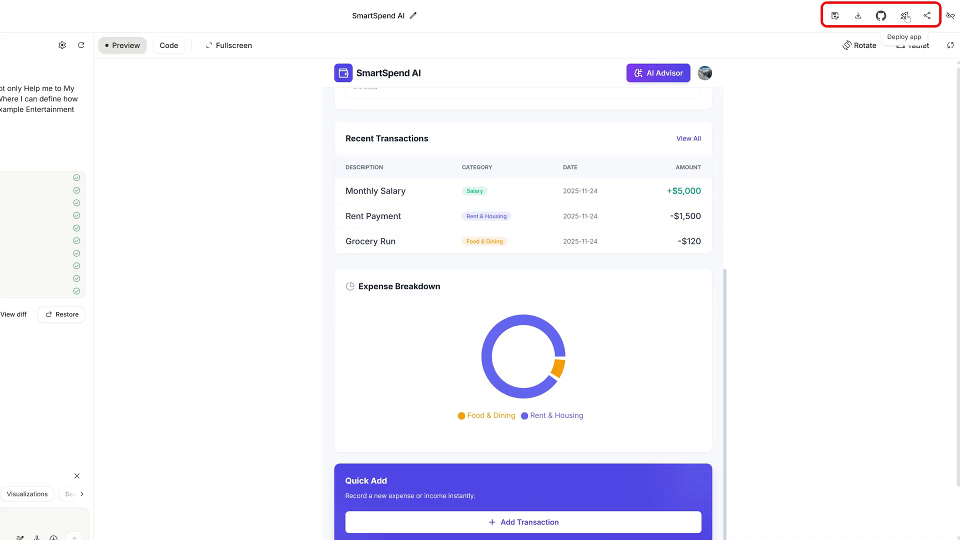